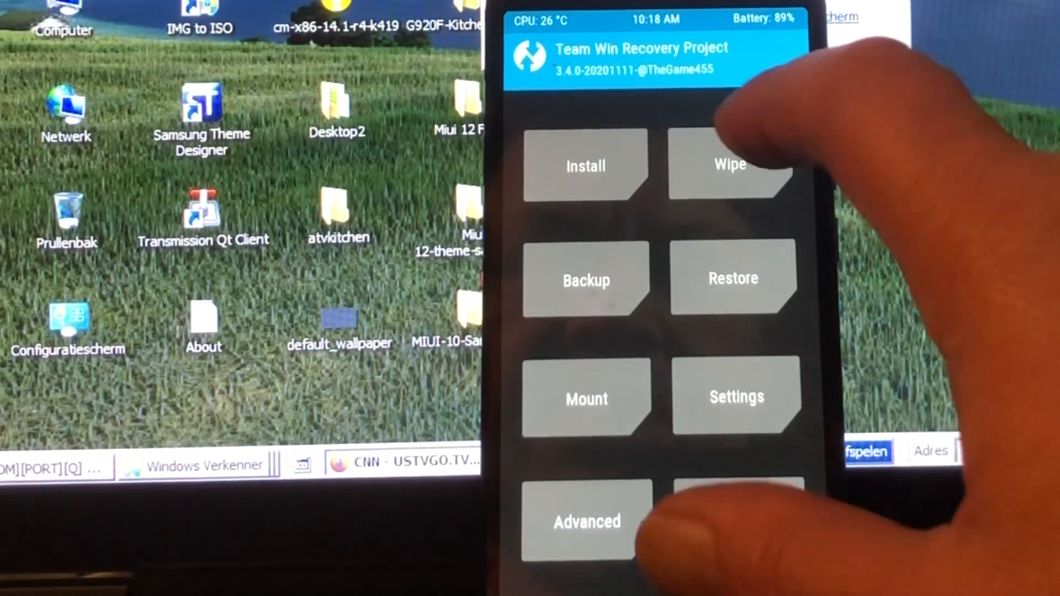
Step: Open Install and scroll the /external_sd list of folders and zip files
click(584, 165)
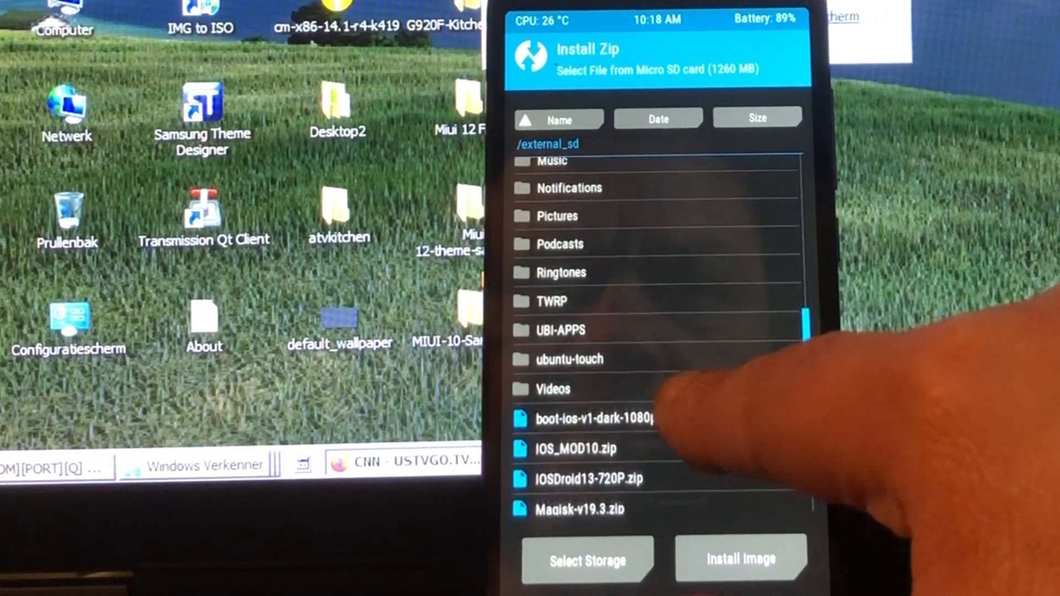
scroll(up, 3)
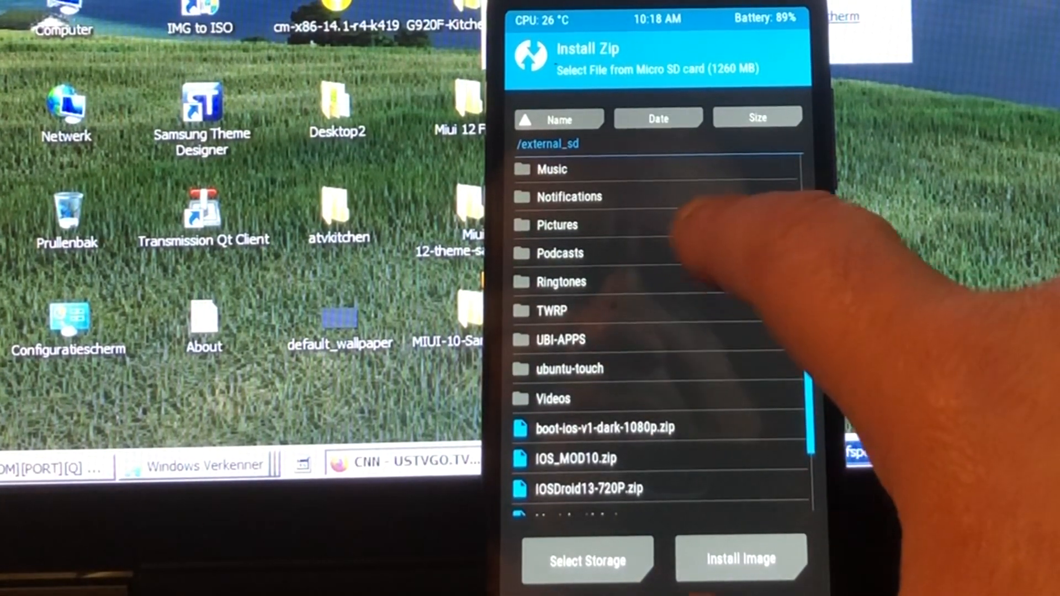